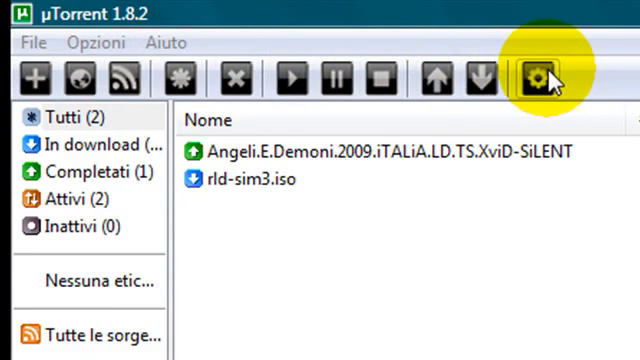
- Point at µTorrent 1.8.2's Preferences gear, then switch to Firefox on google.it
left_click(542, 77)
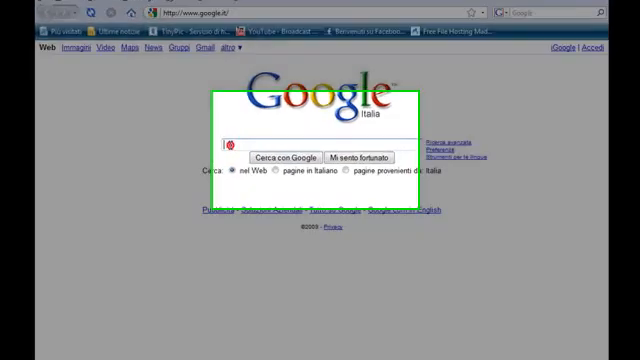
- Google 'uTorrent' and open the 'µTorrent - The Lightweight and Efficient BitTorrent Client' result
type("u")
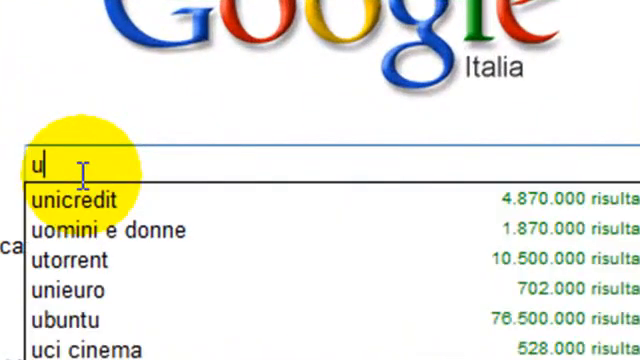
type("Torrent")
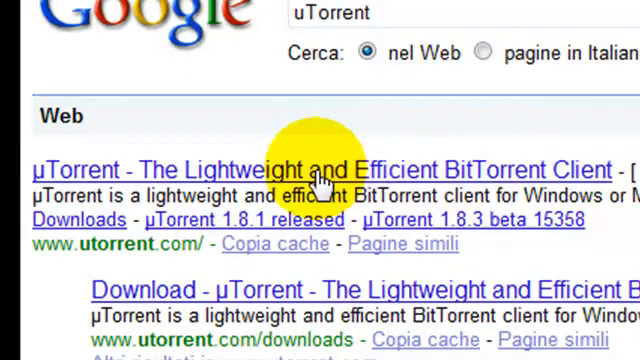
left_click(320, 170)
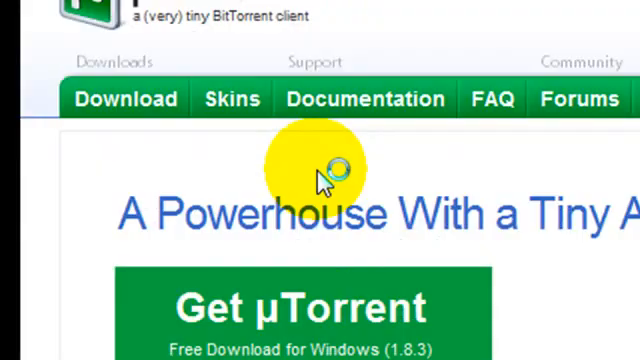
mouse_move(210, 110)
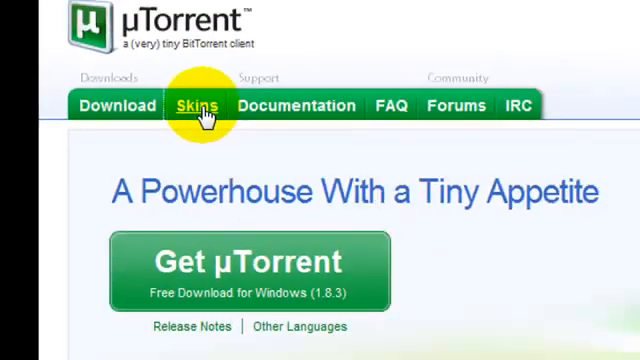
- Open the Skins tab on utorrent.com and scroll through the Toolbars skin list
left_click(195, 106)
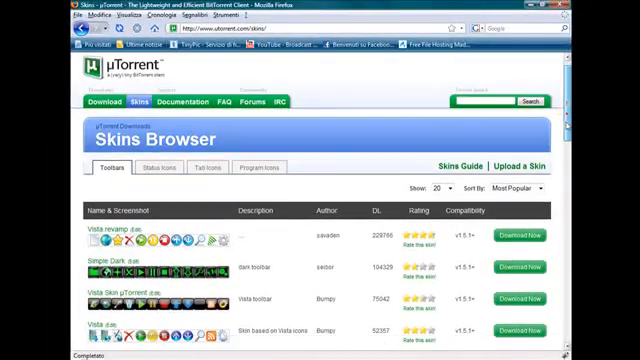
scroll("down", 3)
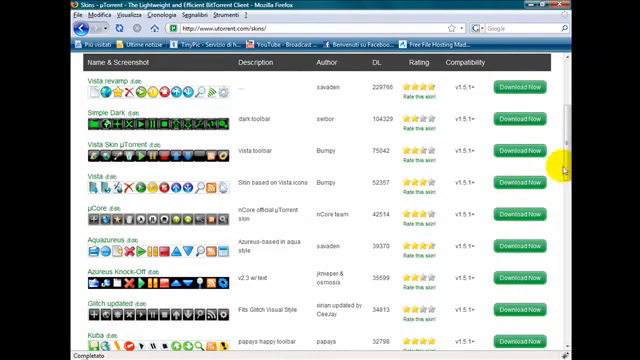
scroll("down", 3)
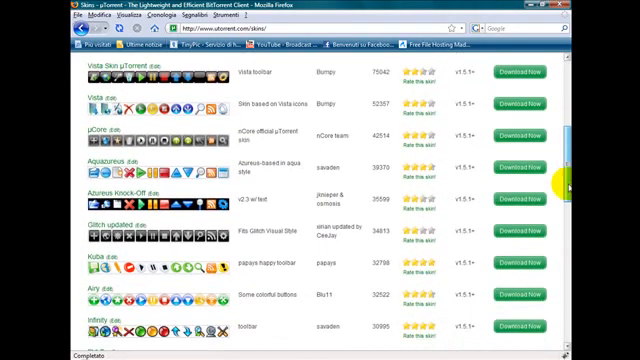
scroll("down", 3)
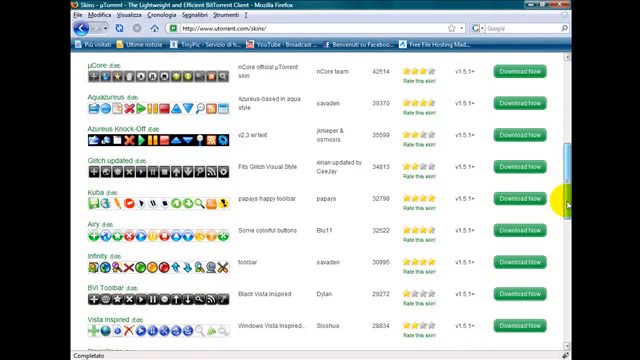
scroll("down", 3)
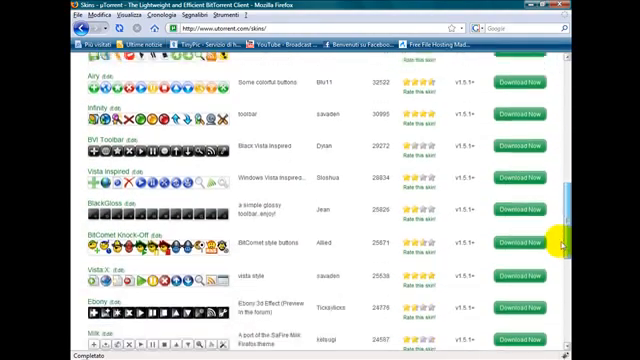
scroll("down", 3)
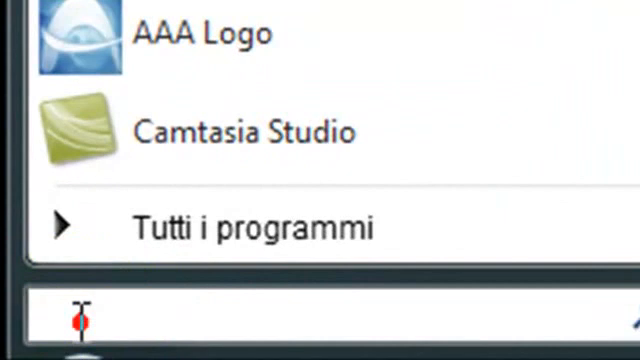
- Search the Start menu for %AppData%\uTorrent
type("%AppData%")
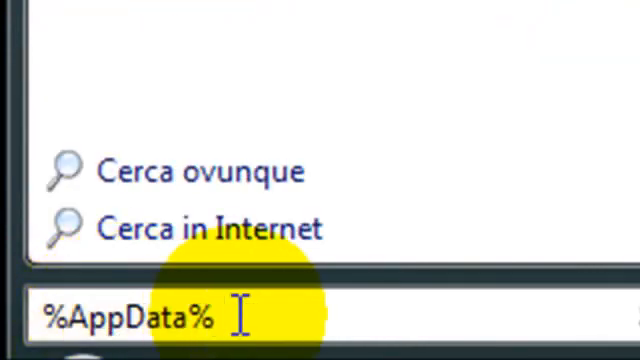
type("\\u")
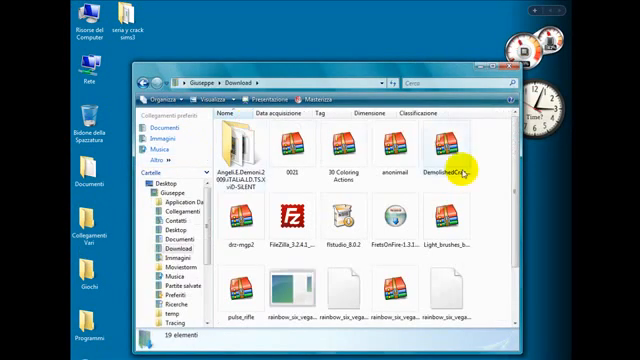
- Paste the toolbar skin file into the uTorrent AppData folder and launch µTorrent
scroll("down", 3)
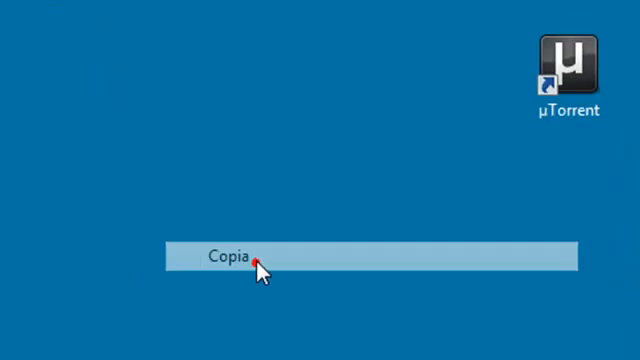
right_click(265, 265)
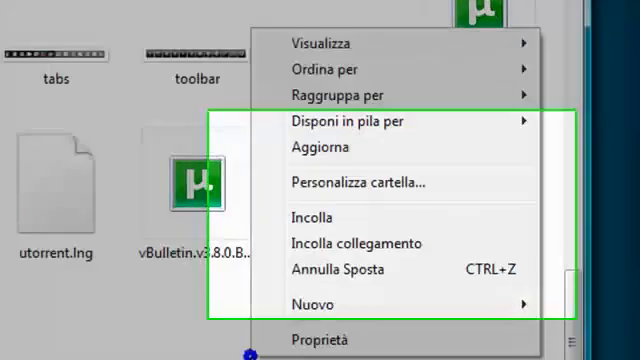
left_click(313, 216)
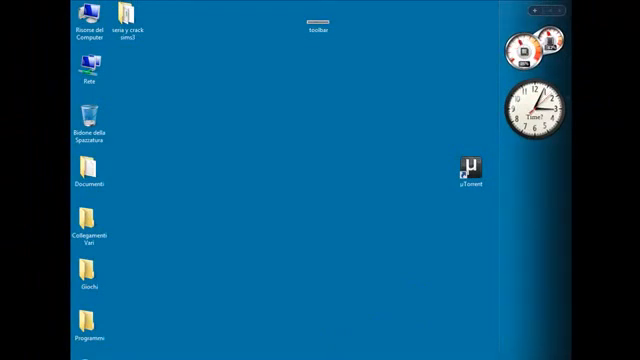
double_click(470, 165)
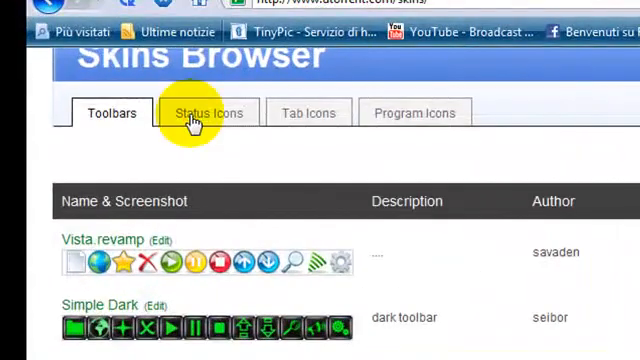
- Show the Status Icons skins in the Skins Browser and scroll through them
left_click(208, 112)
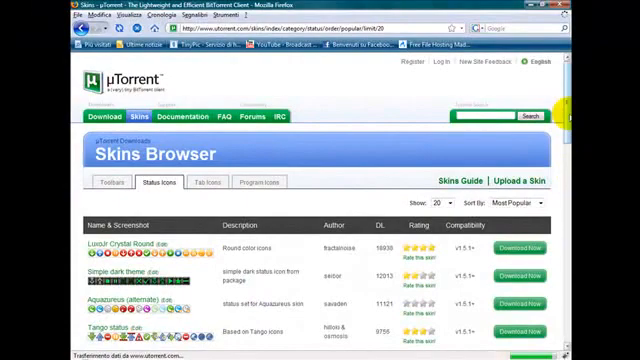
scroll("down", 3)
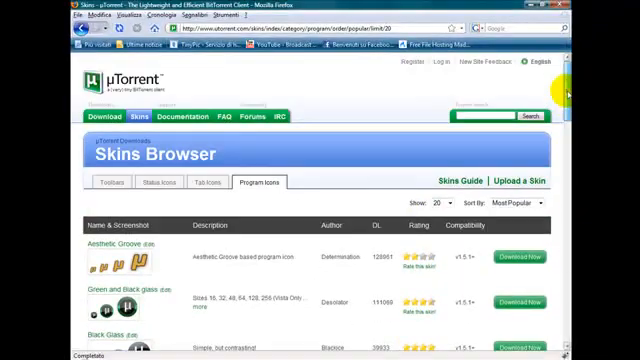
mouse_move(305, 167)
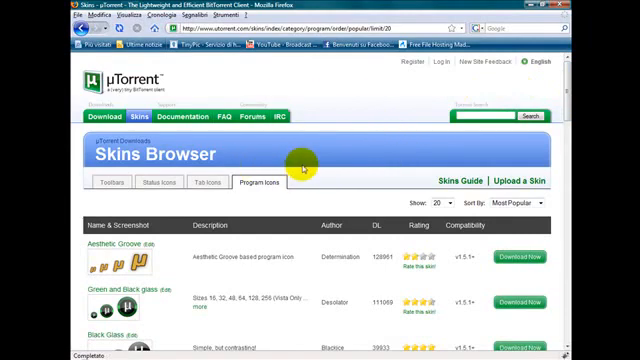